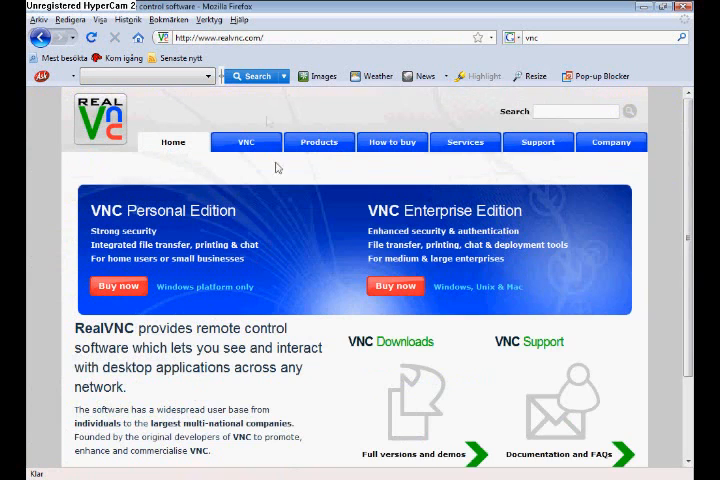
Navigate from realvnc.com to the VNC download page with its details form
left_click(318, 140)
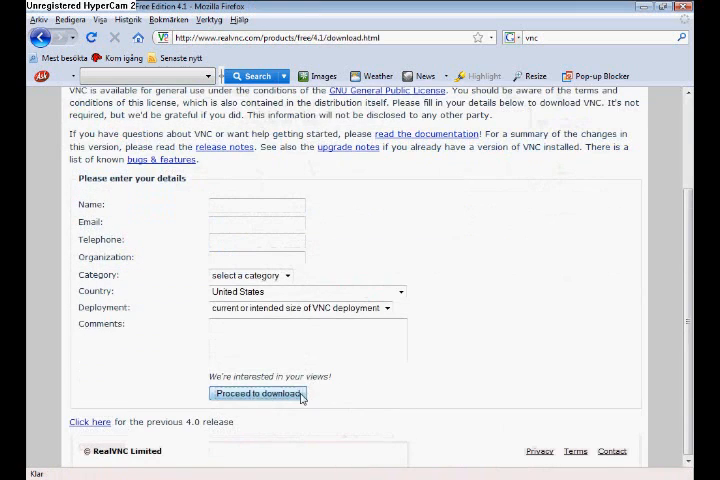
Download VNC Viewer, launch it from the desktop and allow it to run past the security warning
left_click(258, 392)
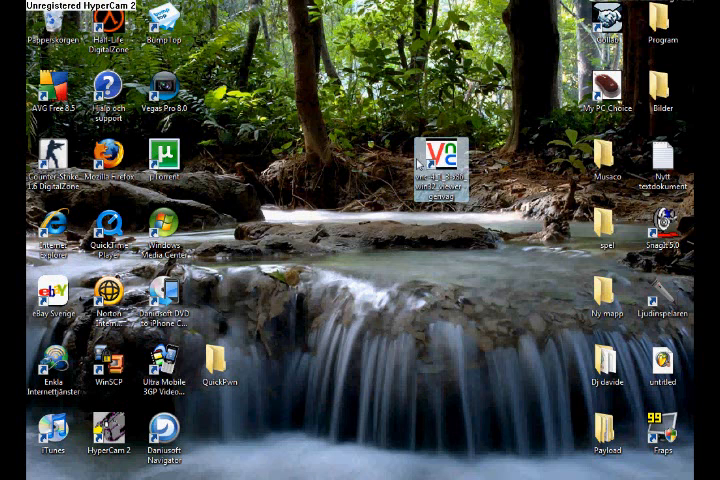
double_click(436, 162)
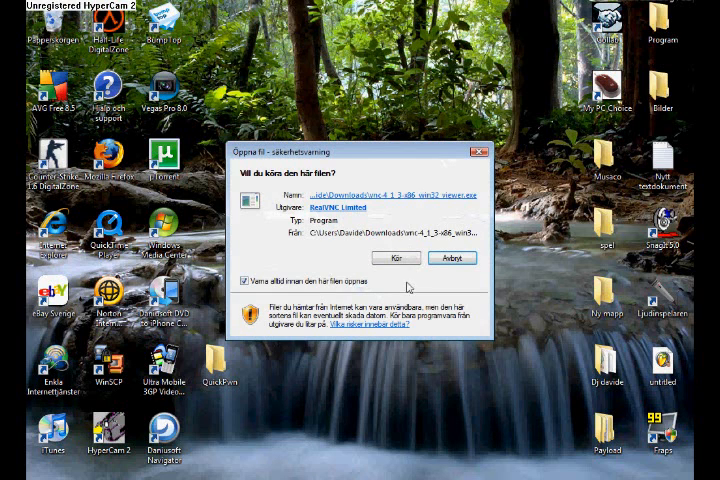
left_click(396, 256)
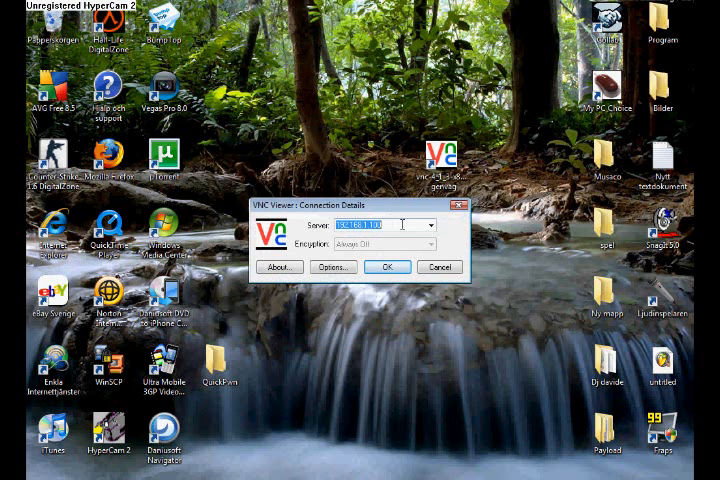